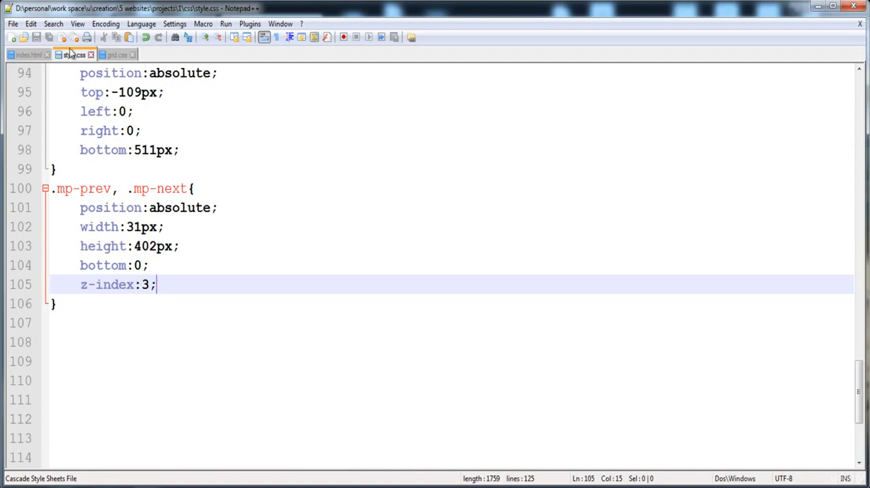
Step: Compare the mp-prev and mp-next links in index.html with style.css, then switch to Chrome
click(27, 54)
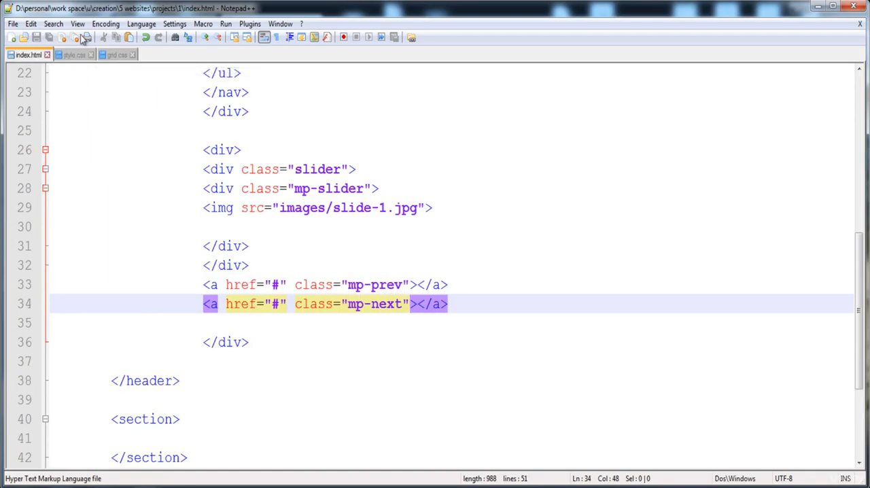
click(73, 54)
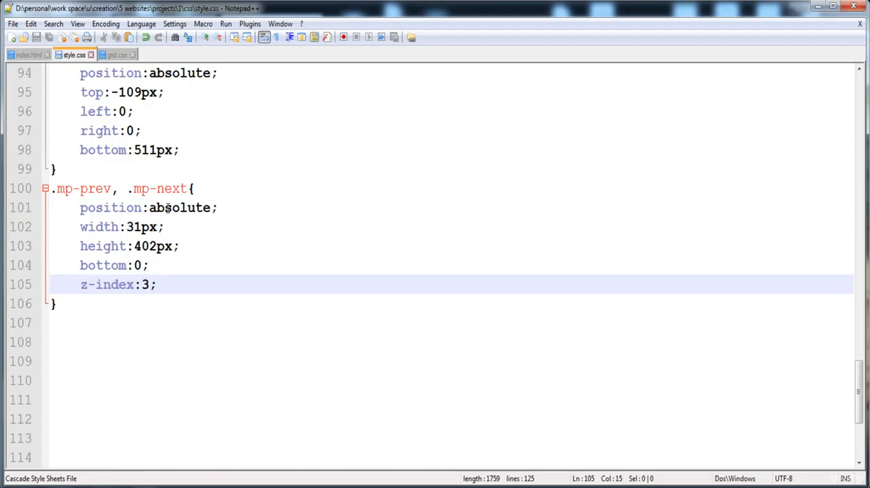
mouse_move(69, 227)
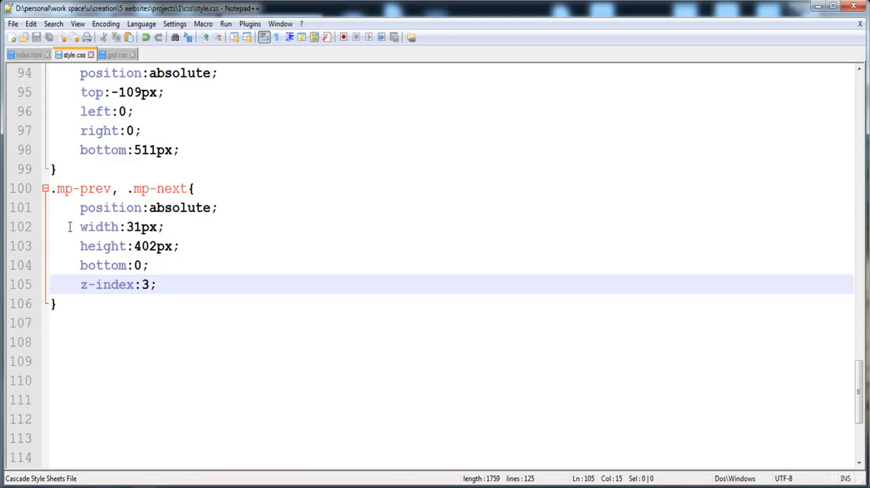
click(155, 284)
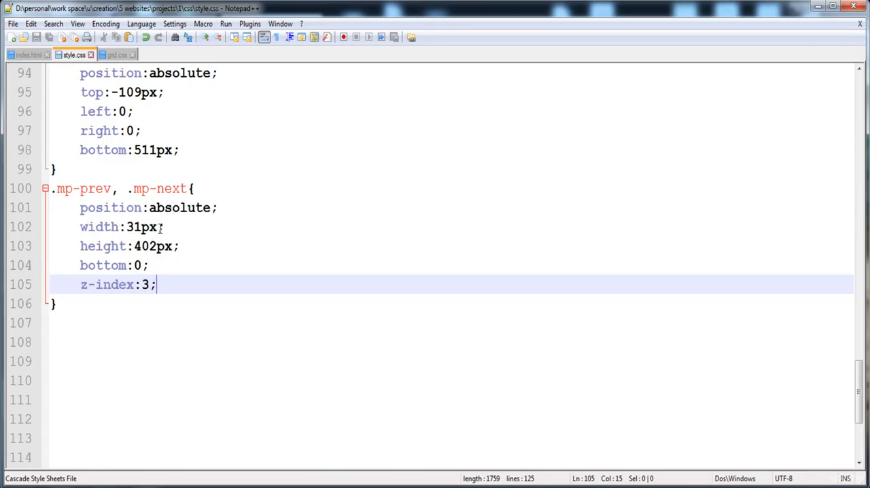
mouse_move(195, 460)
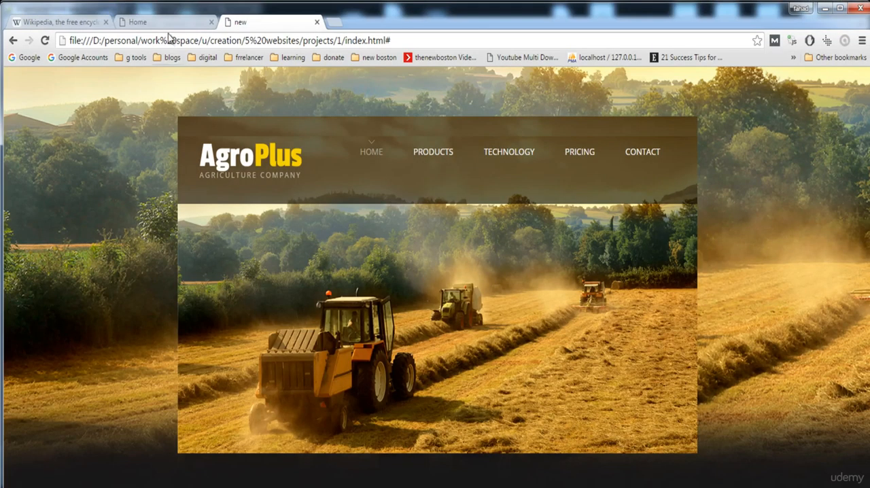
Step: View the finished reference AgroPlus page's previous and next slider arrows
click(166, 22)
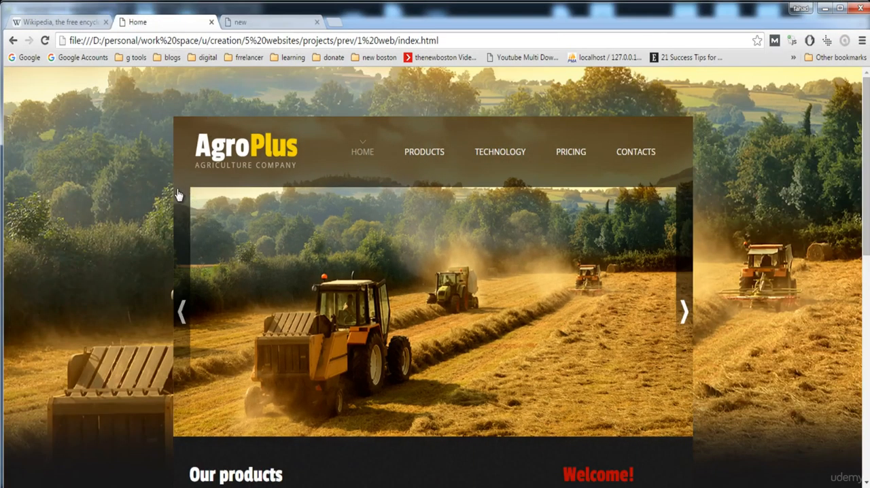
mouse_move(186, 306)
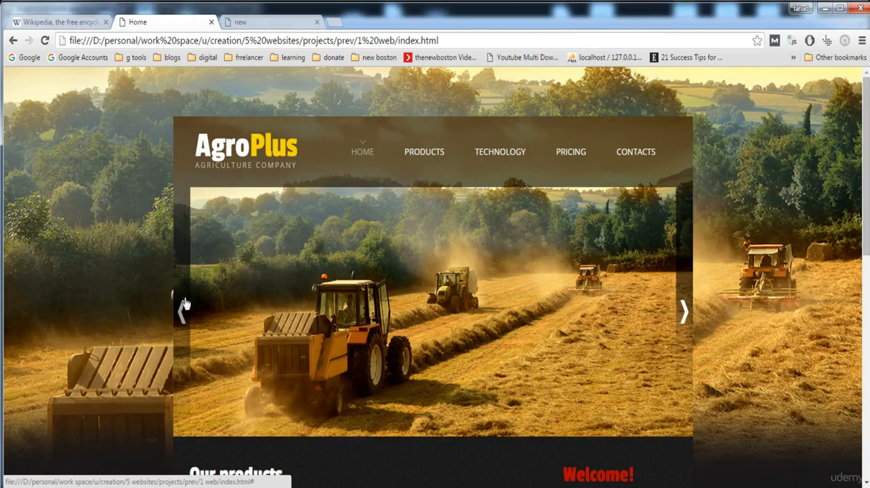
mouse_move(686, 196)
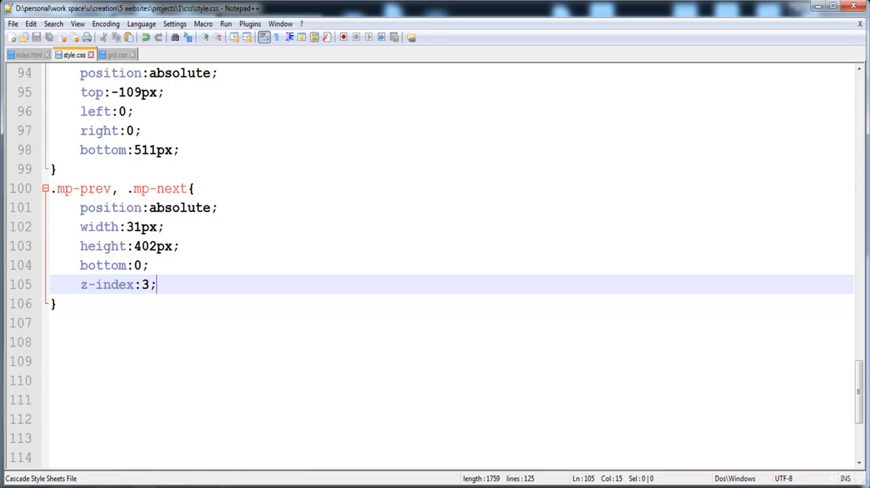
mouse_move(119, 266)
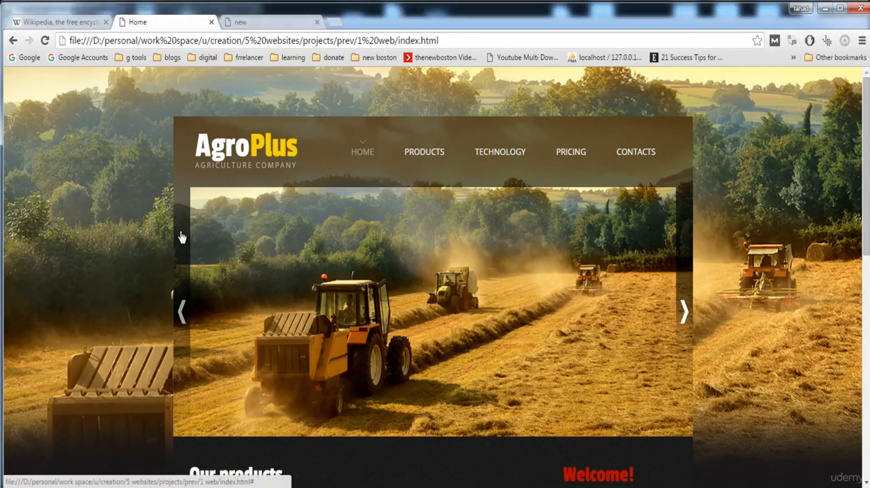
mouse_move(324, 178)
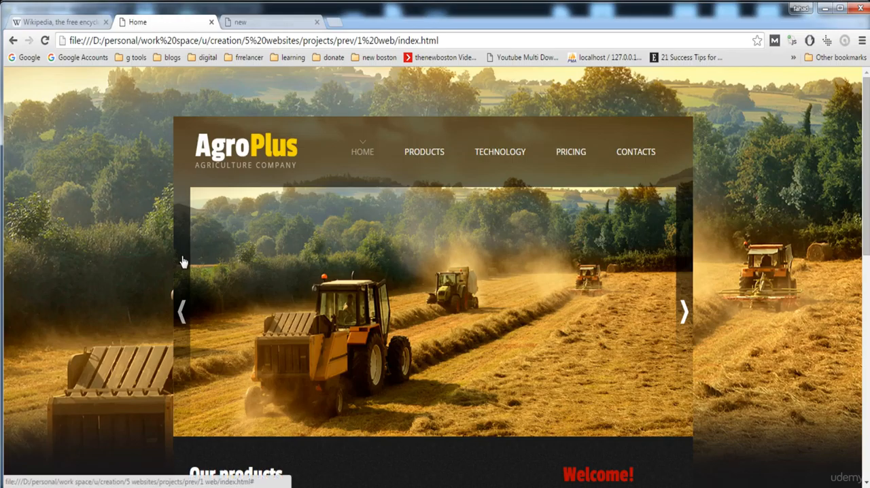
mouse_move(185, 258)
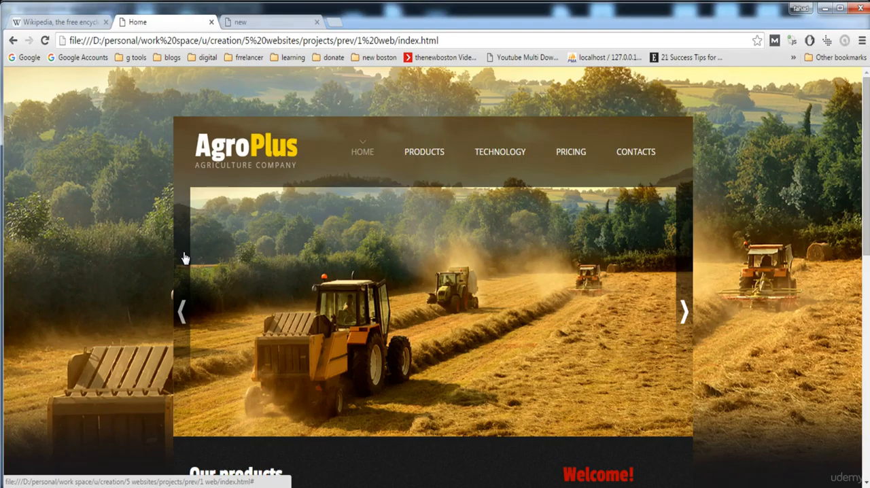
mouse_move(191, 237)
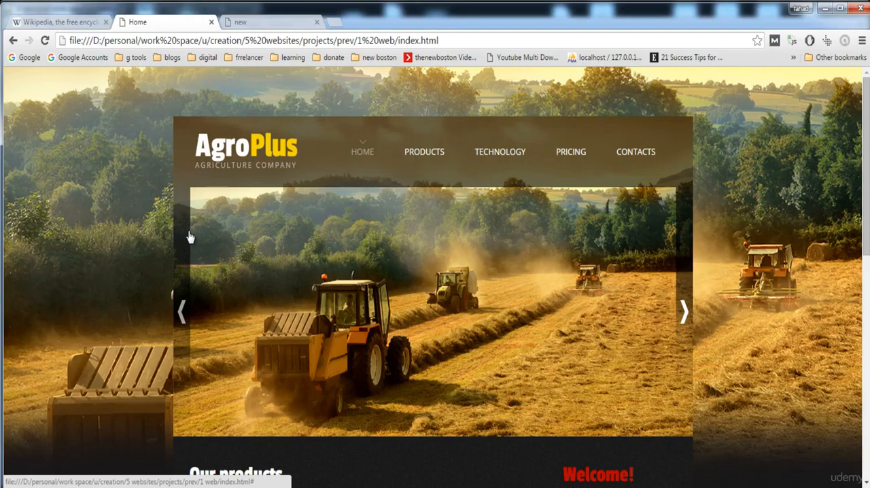
mouse_move(249, 155)
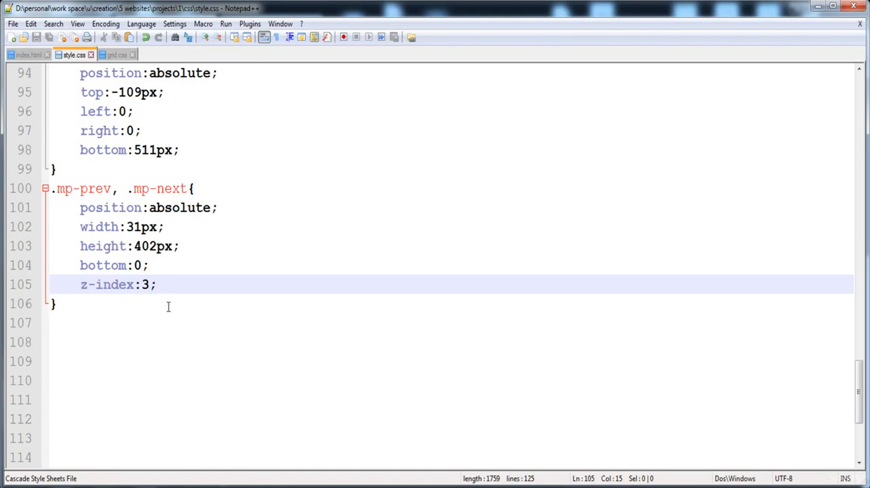
Step: Add left:0 to the .mp-prev rule and start a new property line
scroll(down, 3)
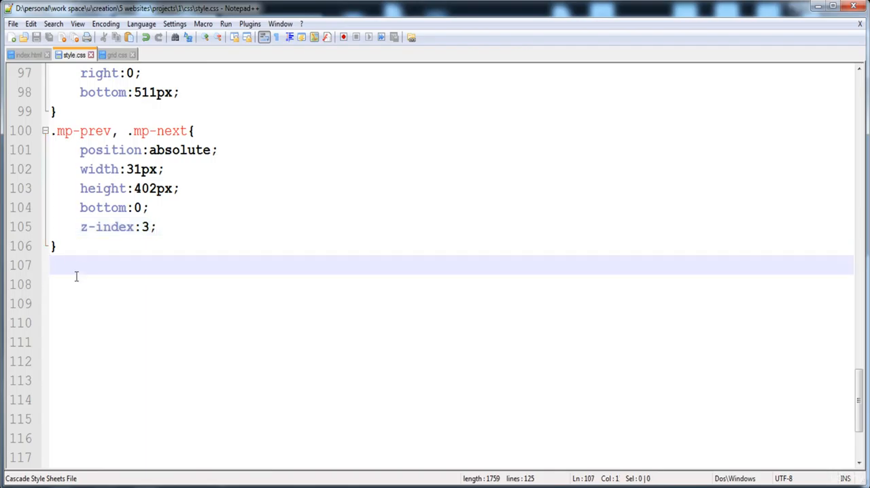
text(.mp-prev{)
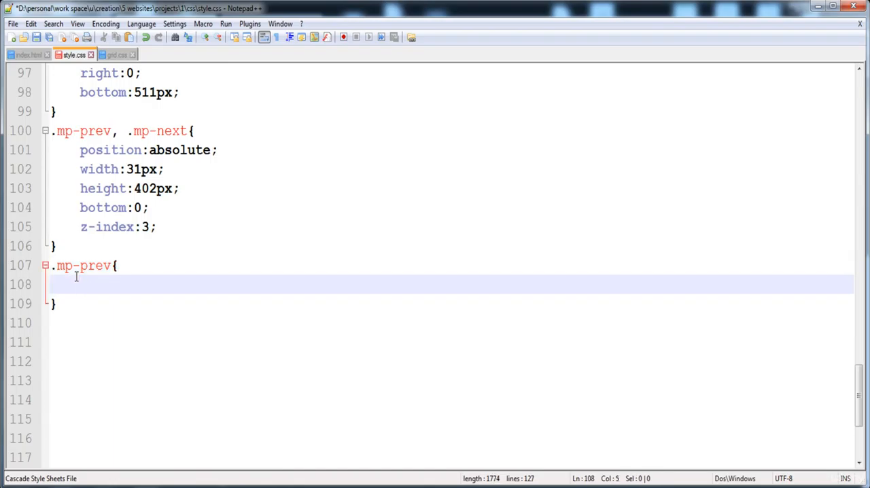
text(left:0;)
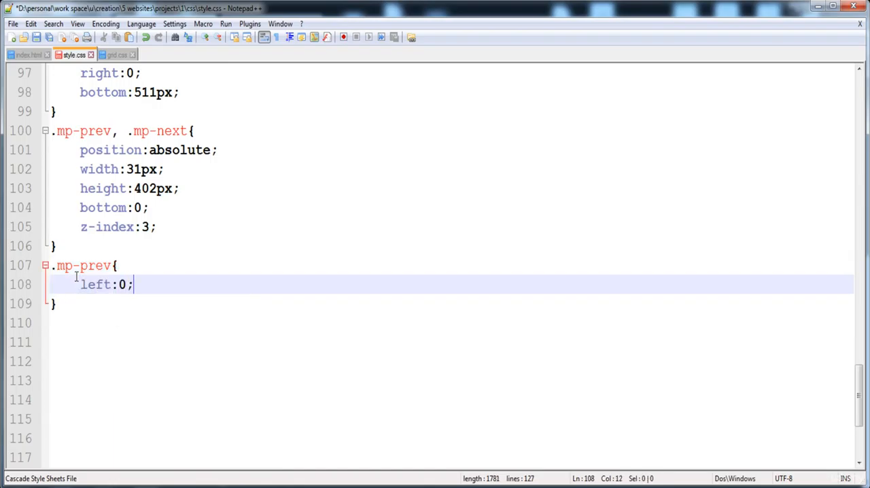
key(Return)
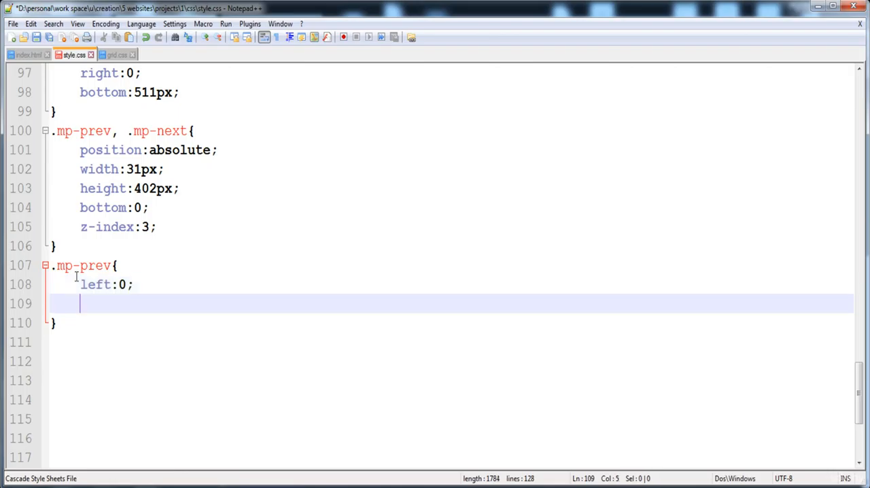
Step: Give .mp-prev a background of url(../images/slider-prev.png) no-repeat 0 0
text(bc)
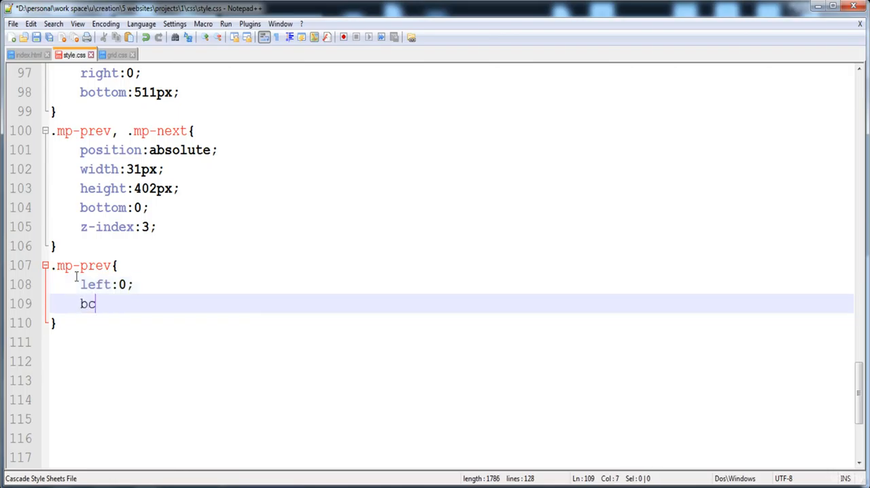
text(ak)
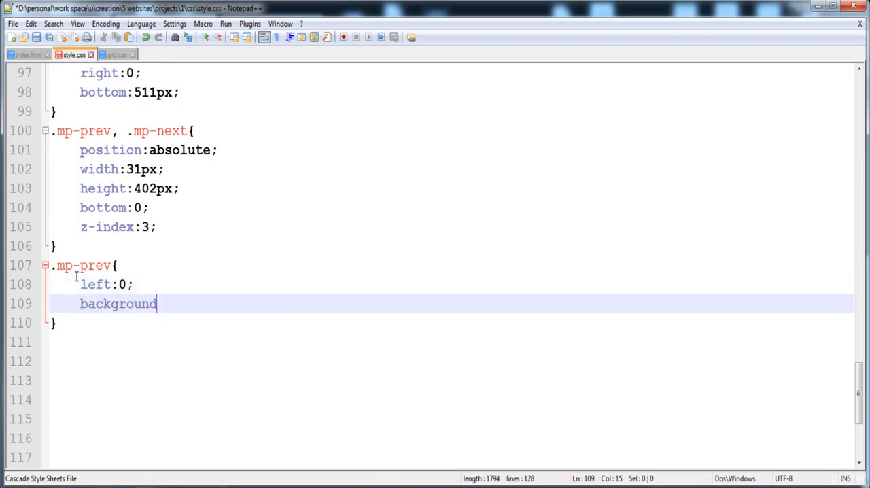
text(:)
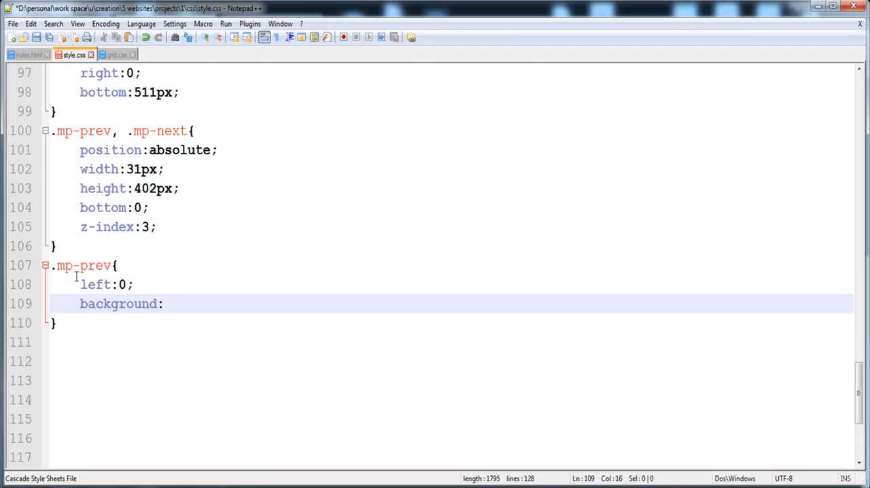
text(url())
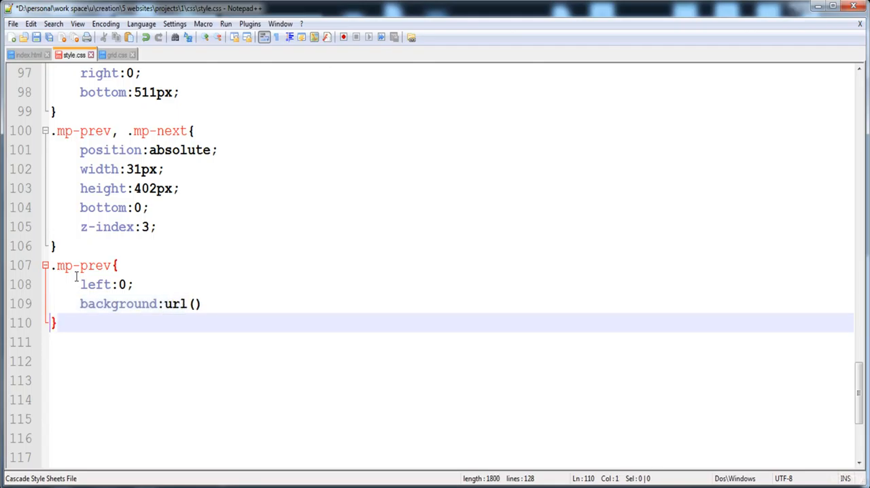
text(;)
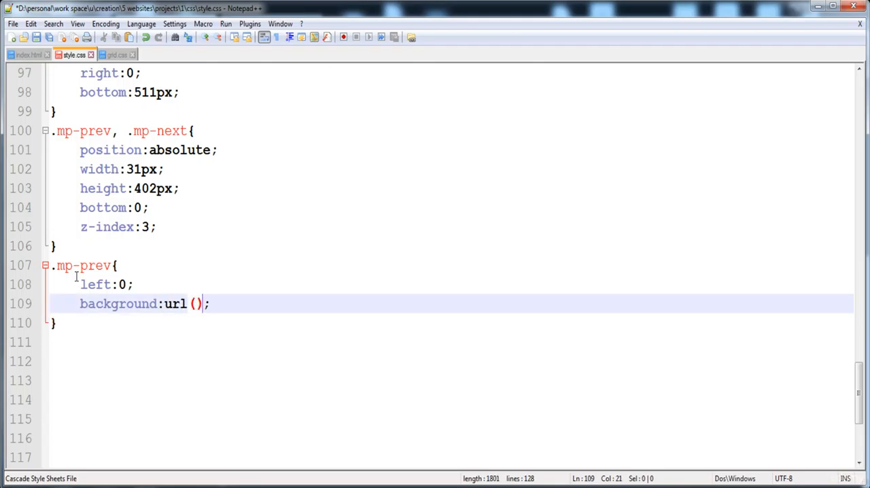
text(../)
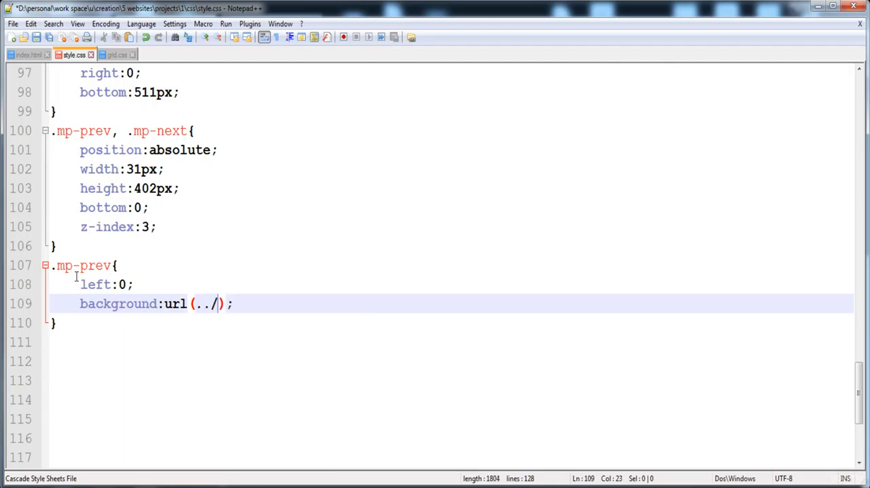
text(image)
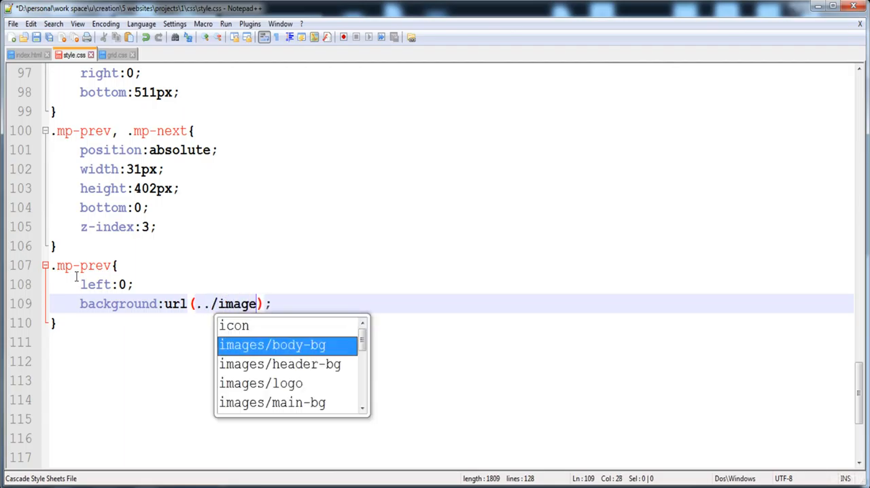
text(s/sl)
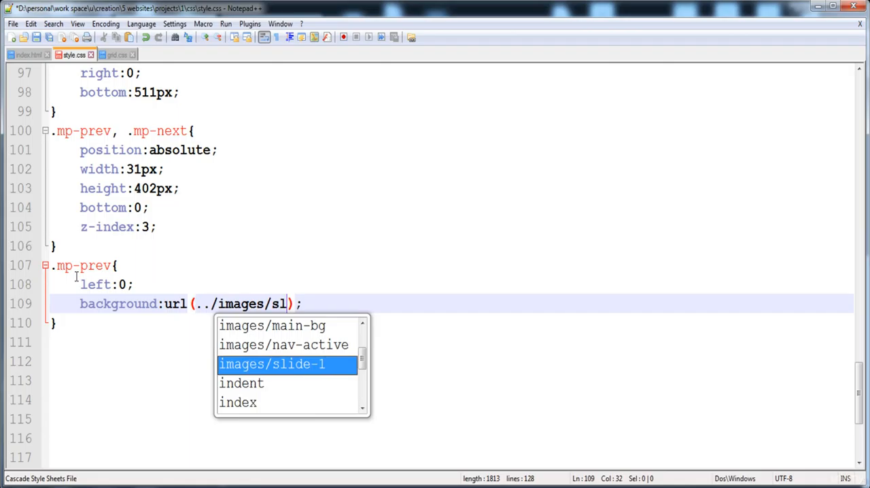
text(ider-p)
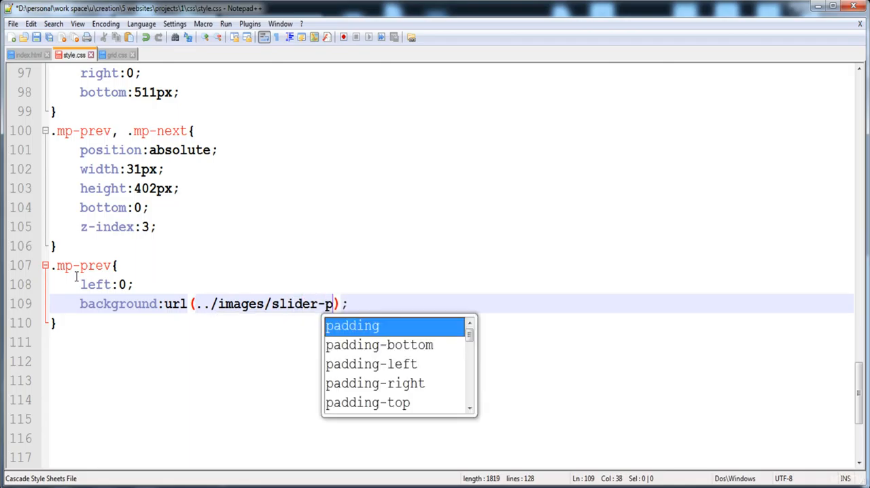
text(rev)
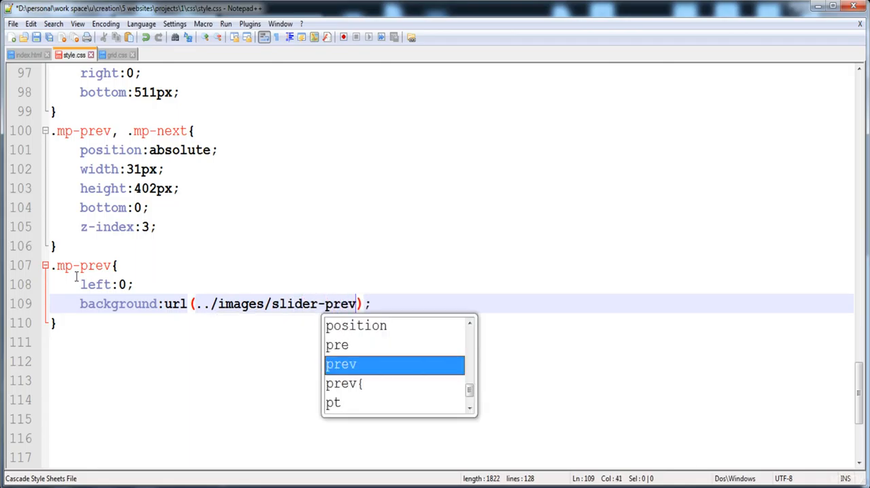
text(.png)
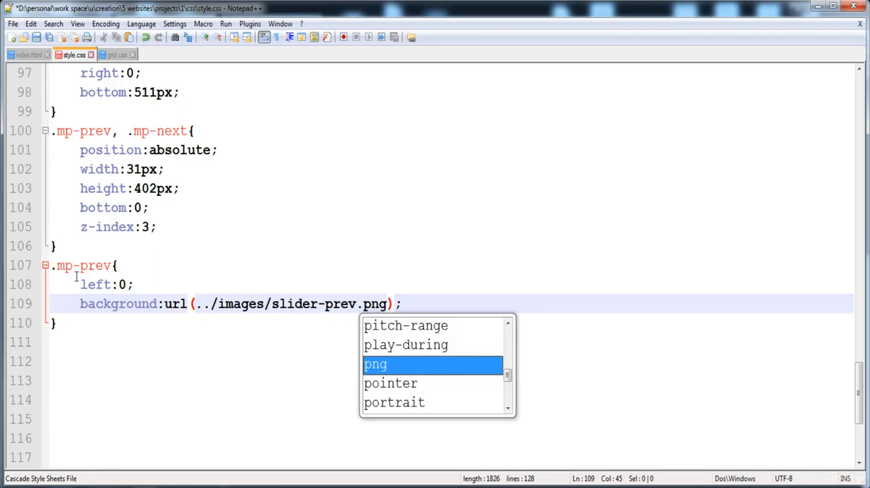
text(no-repeat)
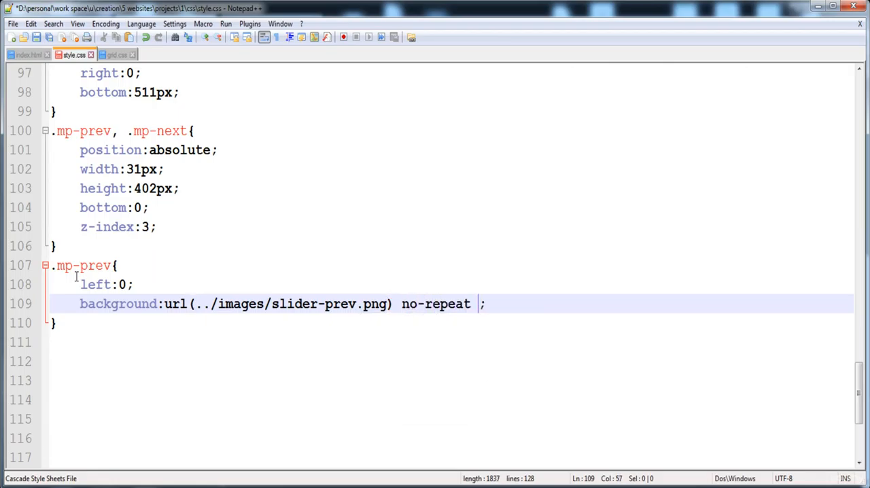
text(0 0)
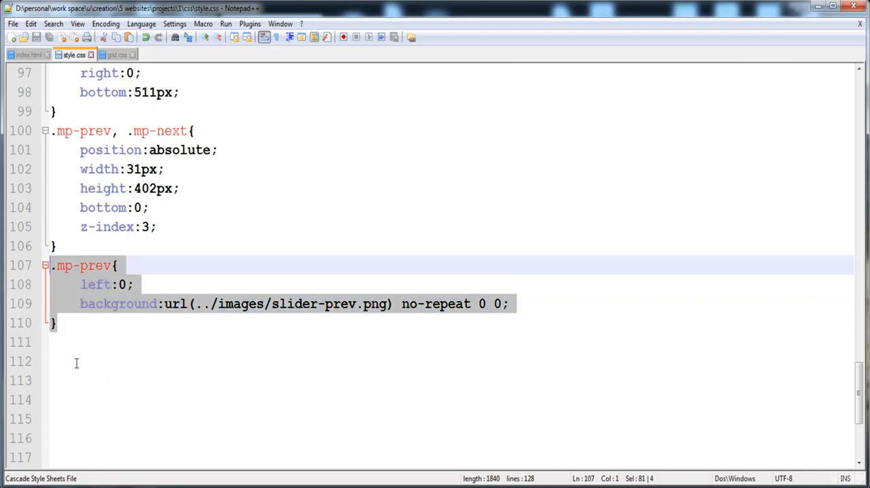
Step: Turn a pasted copy of .mp-prev into .mp-next with slider-next.png at right:0
key(ctrl+v)
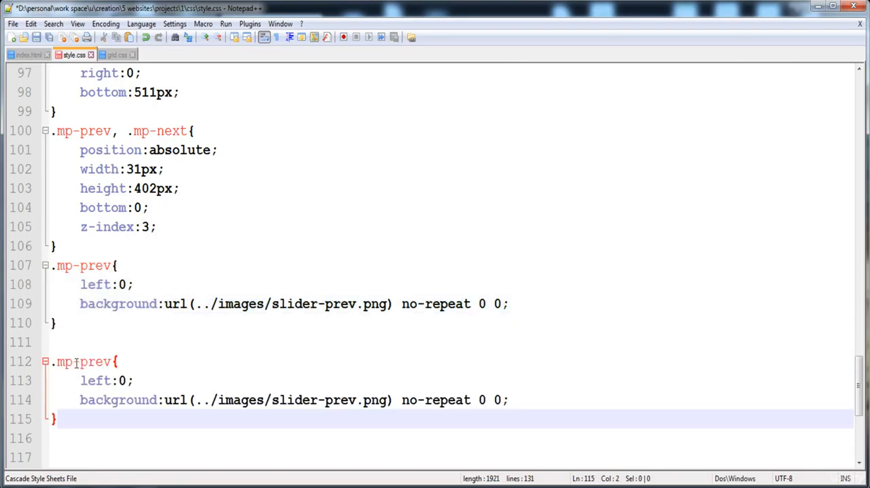
click(106, 362)
text(next)
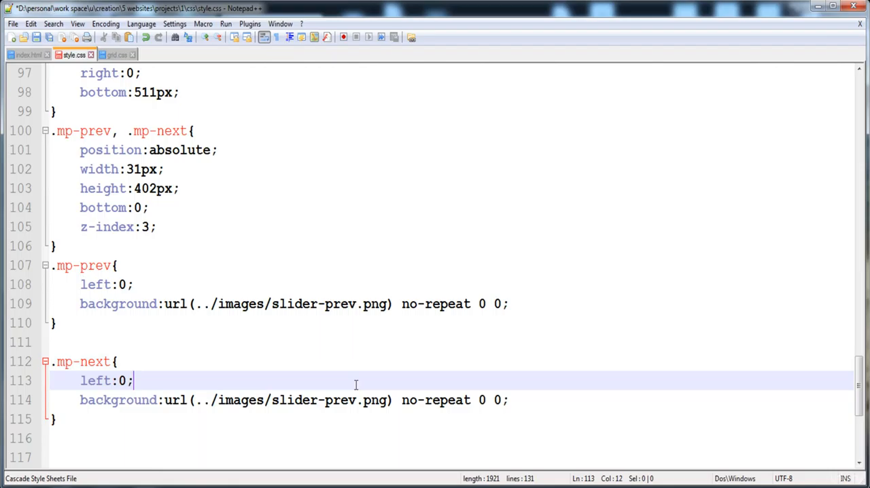
text(n)
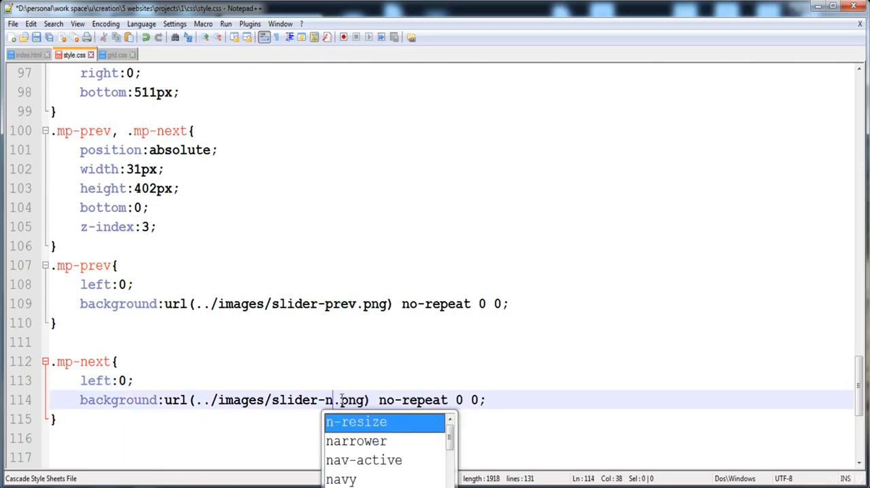
text(ext)
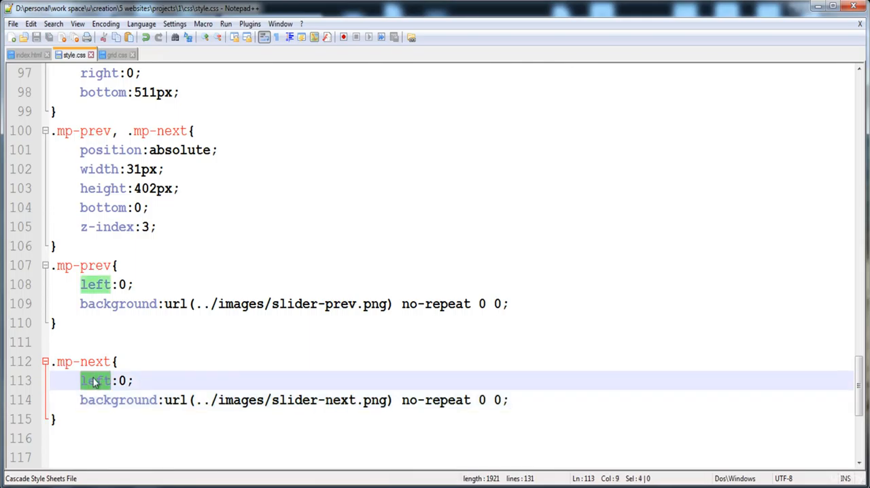
text(right)
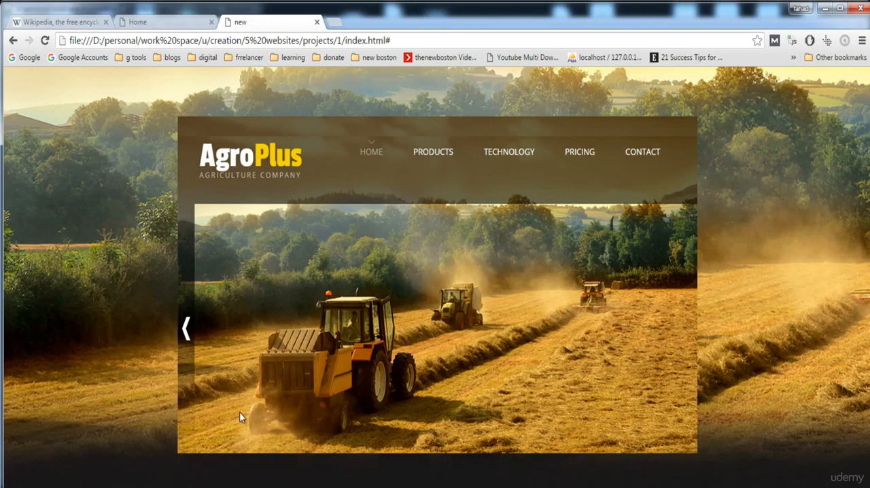
mouse_move(685, 417)
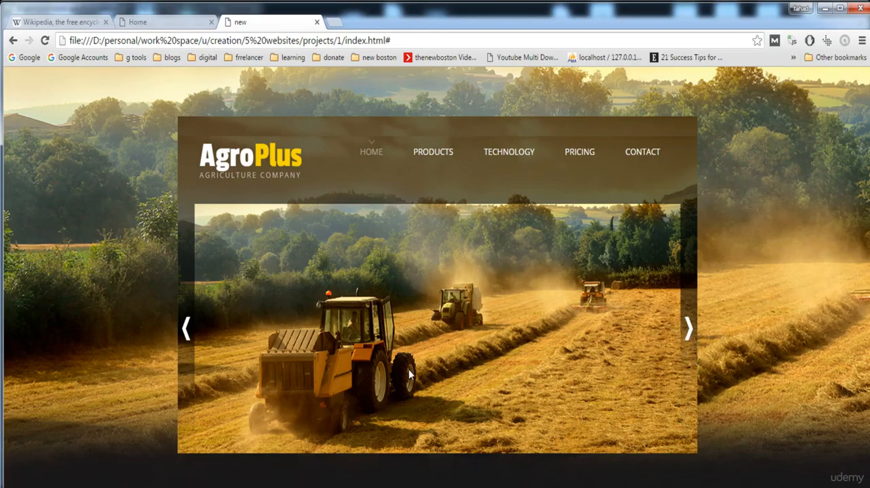
mouse_move(189, 353)
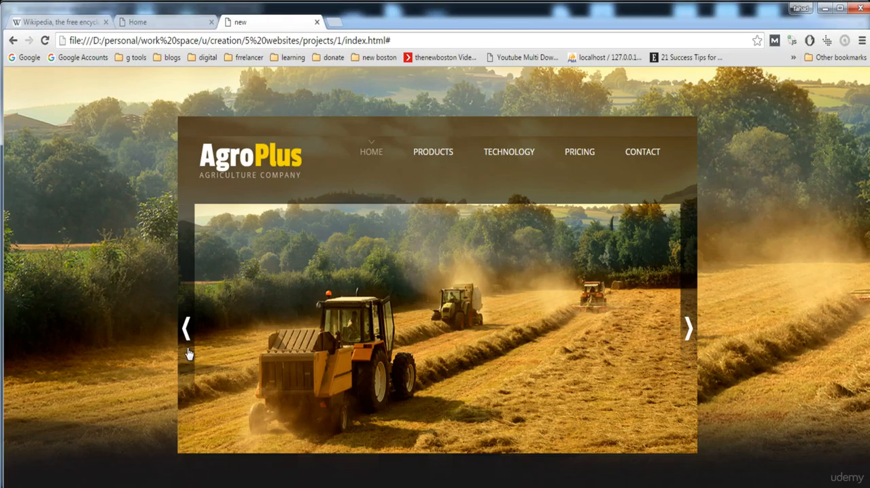
mouse_move(189, 353)
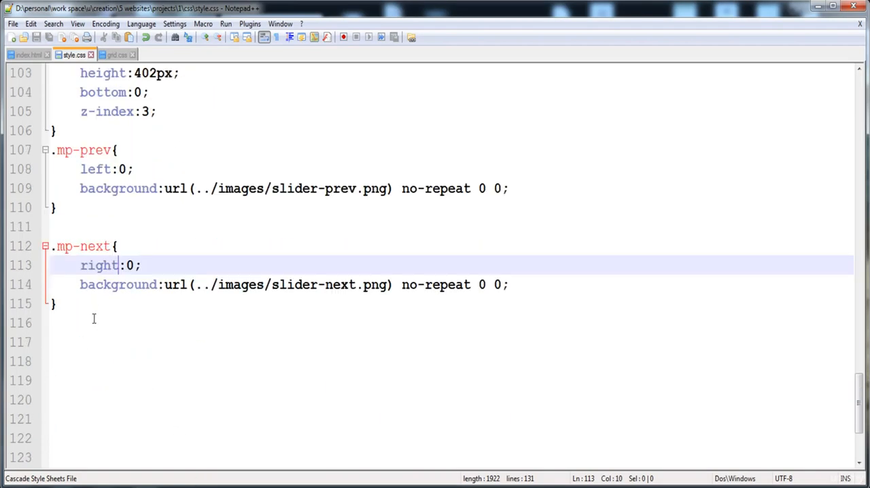
Step: Create .mp-prev:hover below .mp-next, keeping only the slider-prev.png background
click(73, 227)
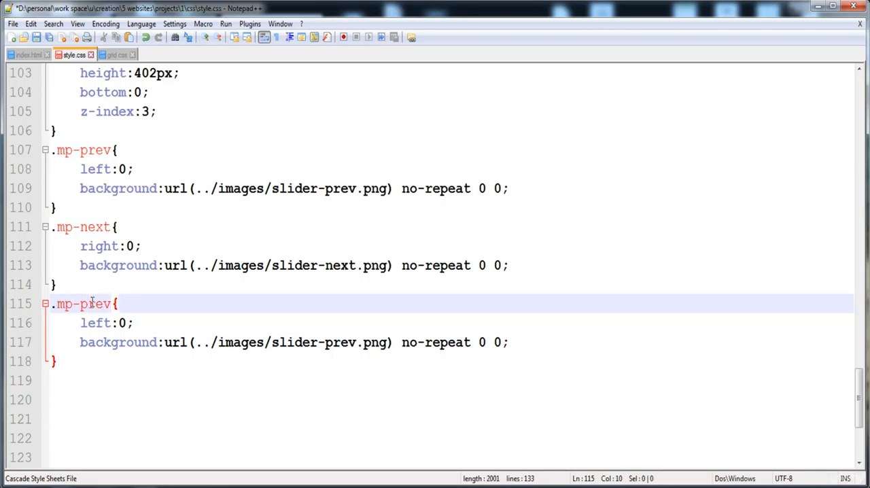
text(:hover)
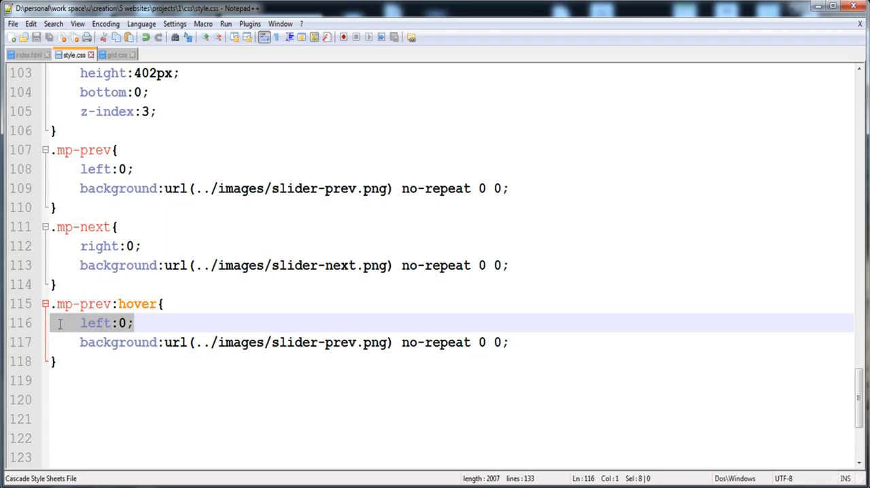
key(Delete)
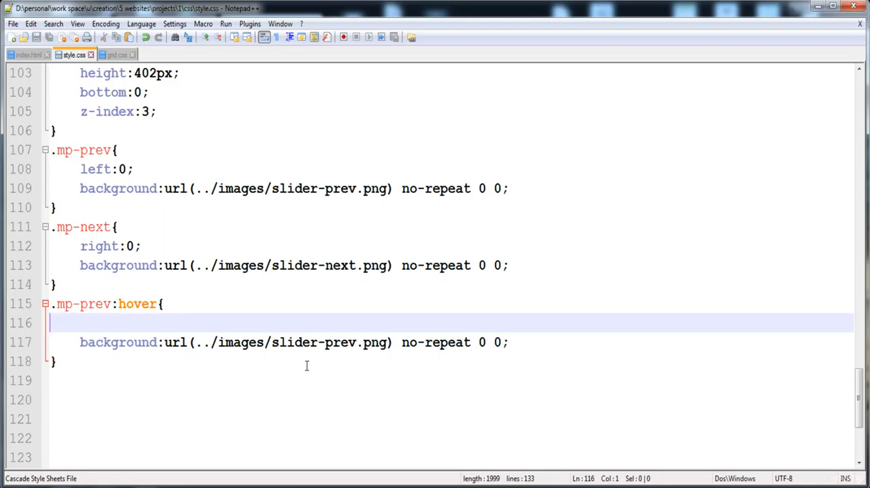
mouse_move(338, 339)
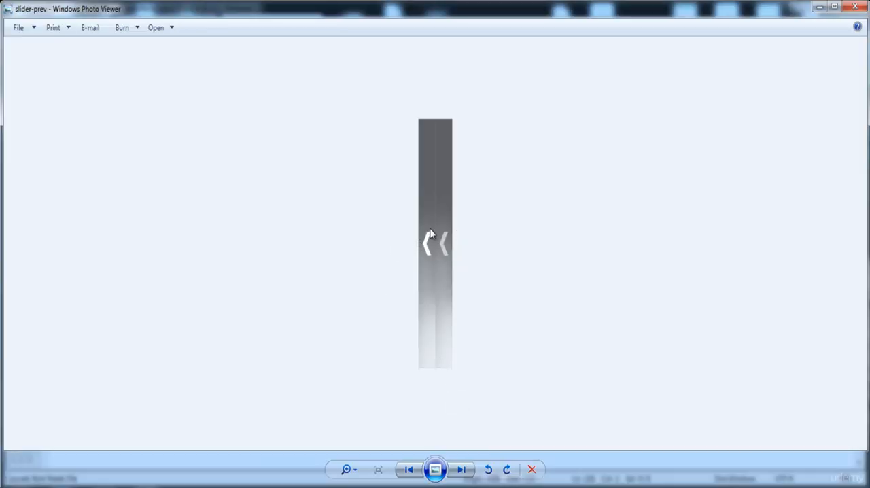
mouse_move(449, 223)
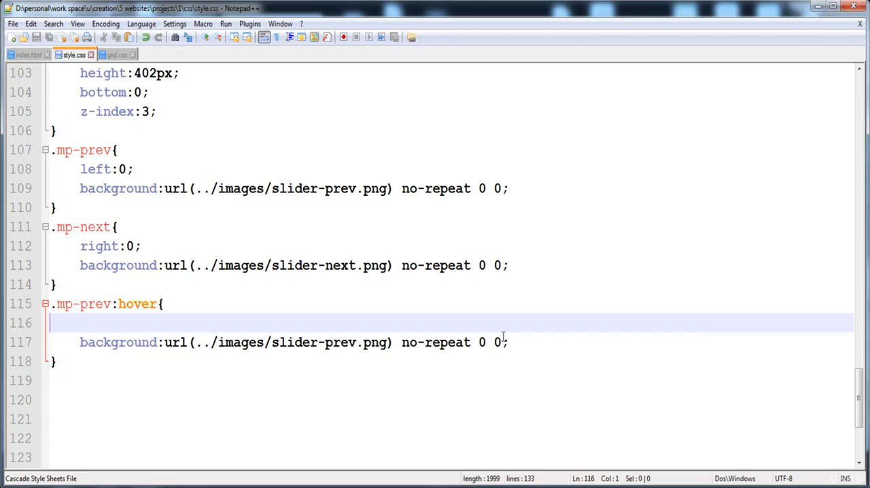
Step: Change the .mp-prev:hover background position from 0 0 to right 0
text(right)
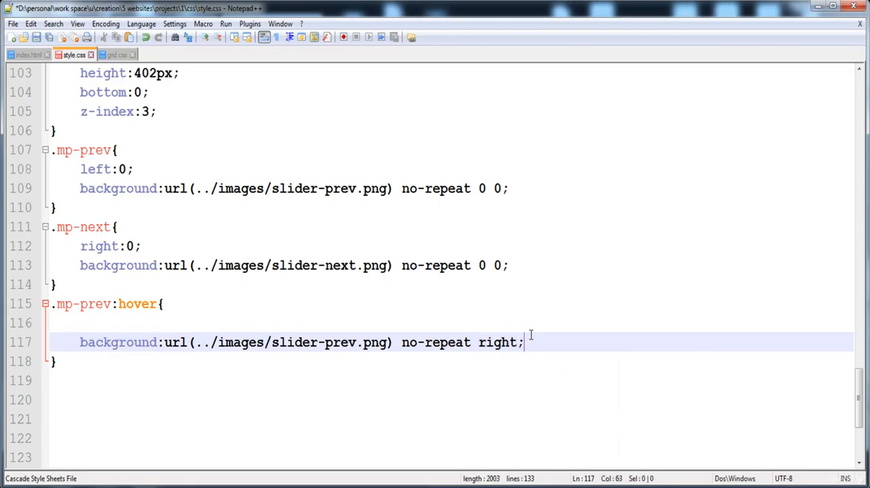
text(0)
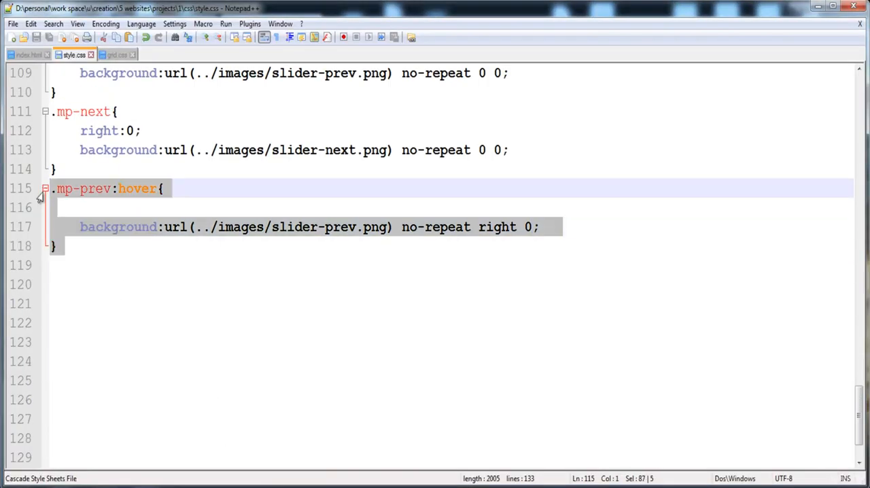
Step: Add .mp-next:hover using slider-next.png at right 0, then view the page in Chrome
click(77, 265)
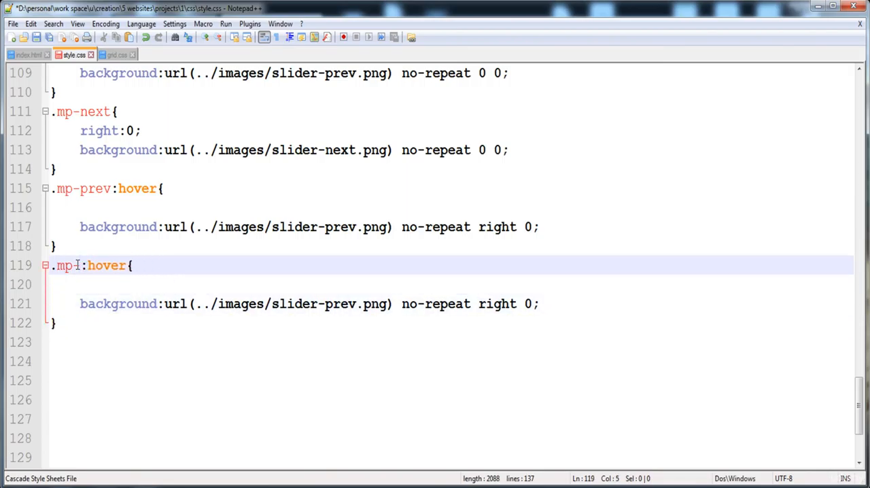
text(-next)
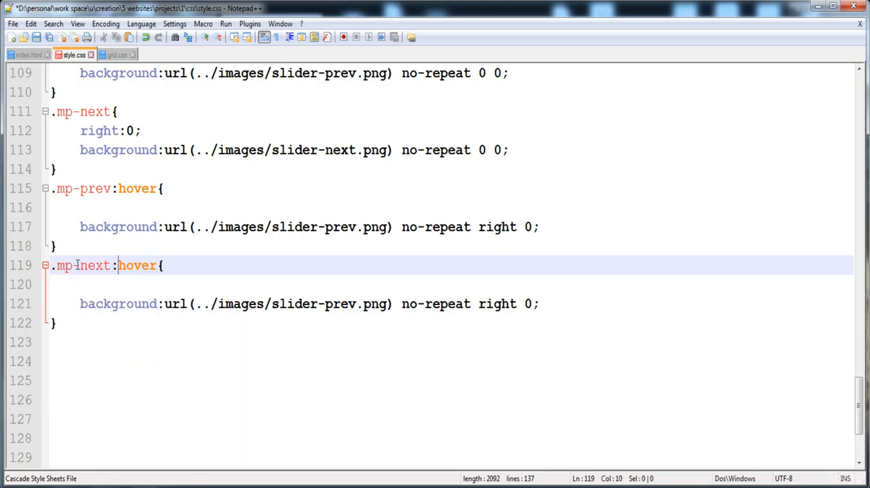
click(226, 304)
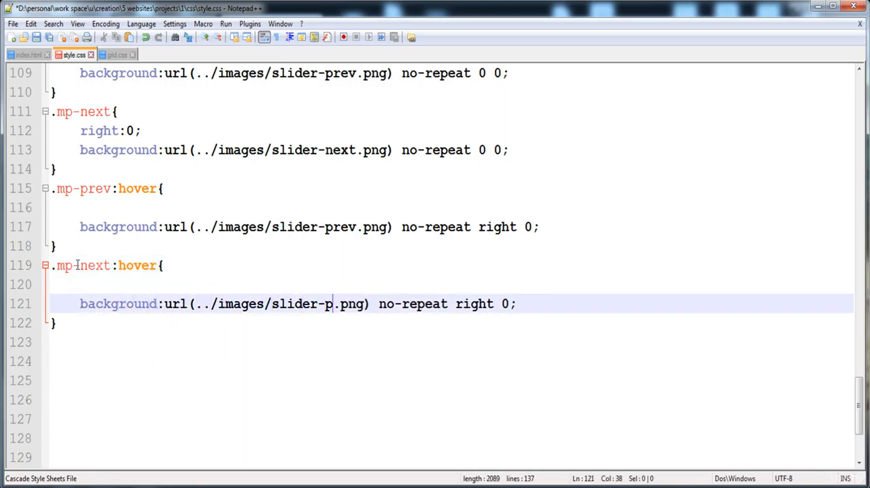
text(ext)
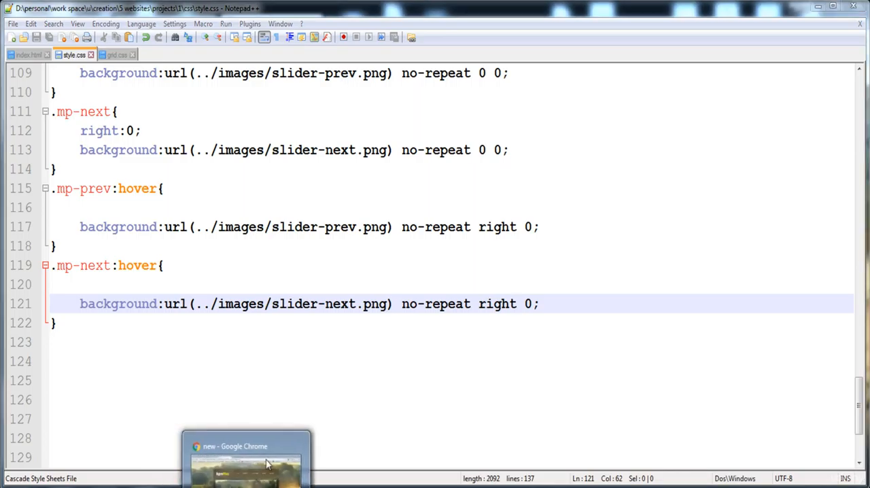
click(246, 462)
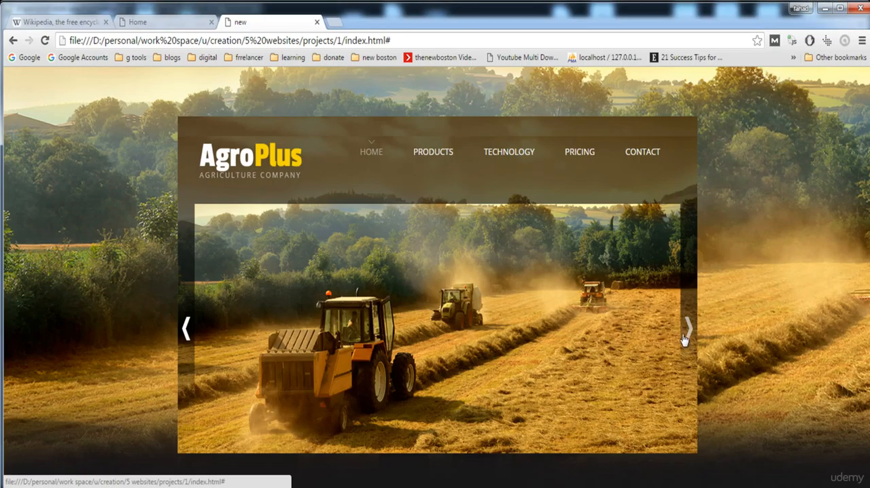
mouse_move(294, 425)
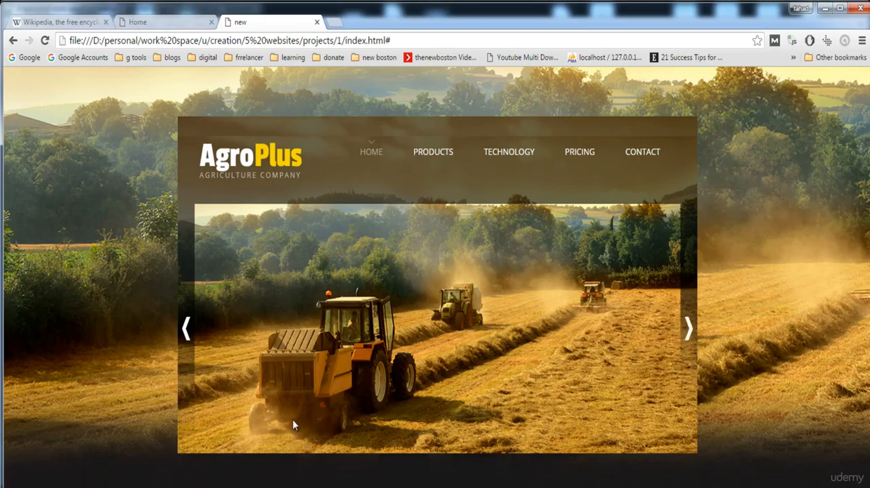